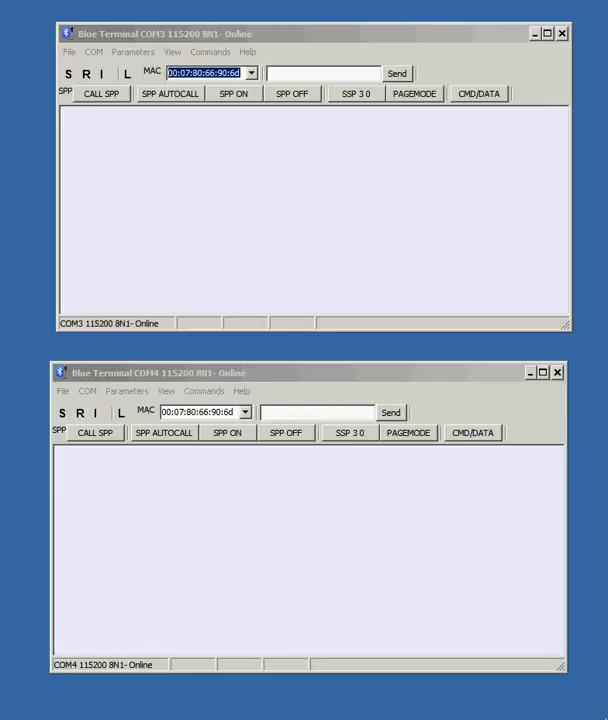
{"action": "mouse_move", "coordinate": [224, 544]}
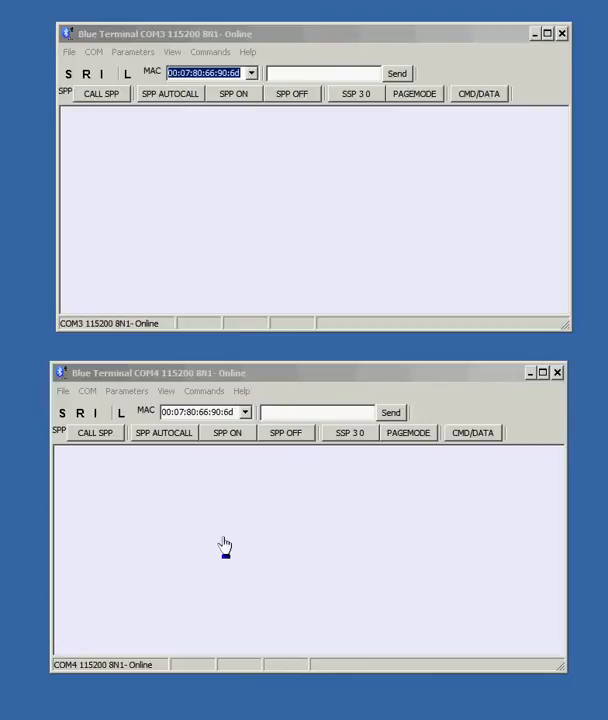
{"action": "mouse_move", "coordinate": [228, 530]}
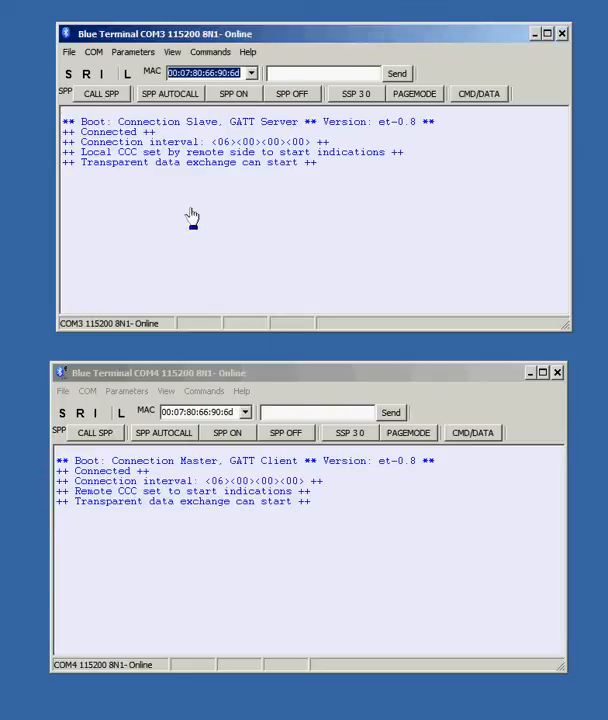
- Send the line 'This is the slave send' from the slave terminal to the master
{"action": "type", "text": "This is"}
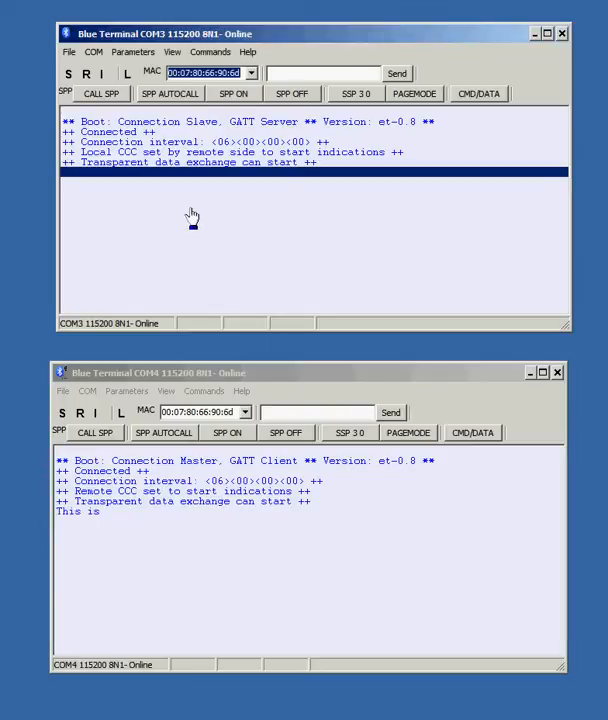
{"action": "type", "text": "the slave send"}
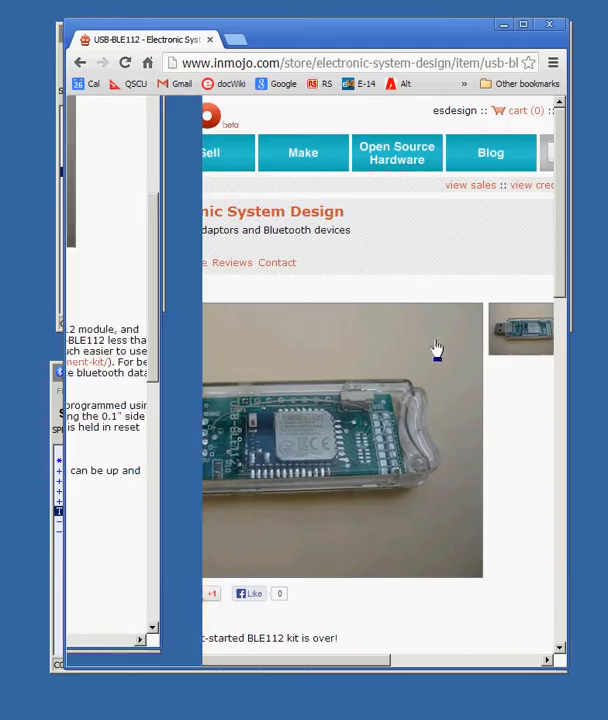
- Scroll through the USB-BLE112 product description on the inmojo store page
{"action": "scroll", "scroll_direction": "down", "scroll_amount": 3}
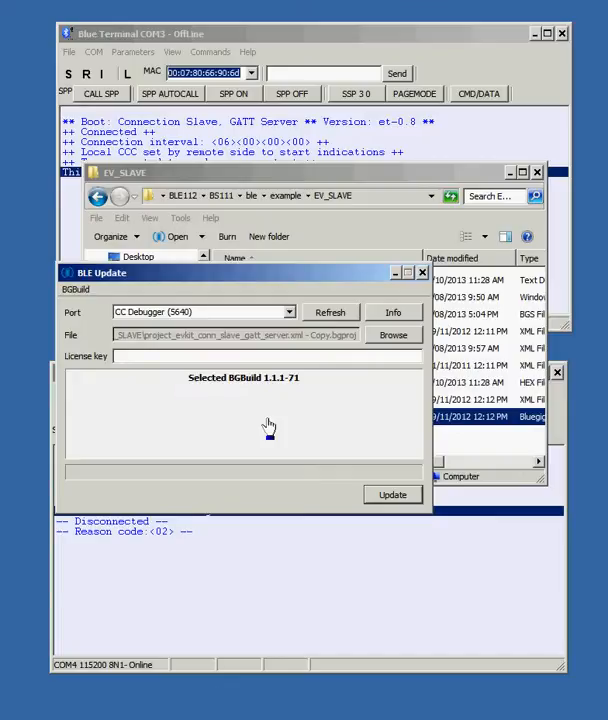
- Start writing the slave GATT server firmware to the module via CC Debugger
{"action": "left_click", "coordinate": [392, 494]}
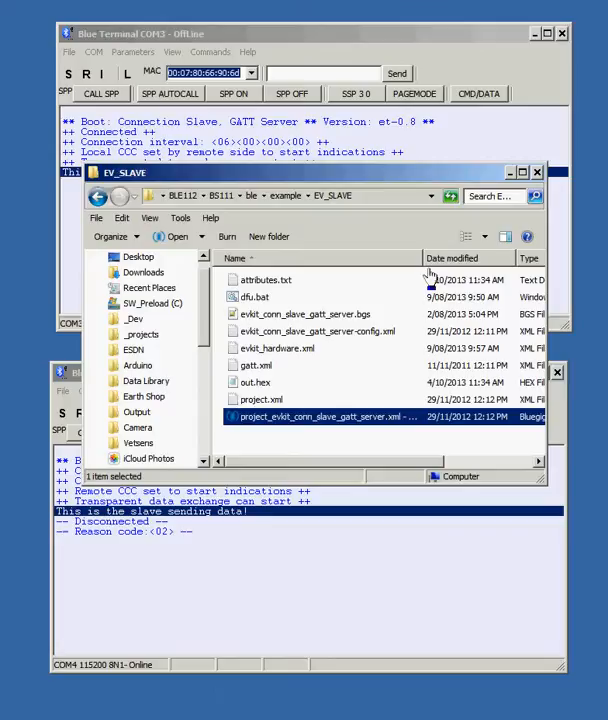
- Clear the received session text from both the top and bottom terminal windows
{"action": "left_click", "coordinate": [536, 172]}
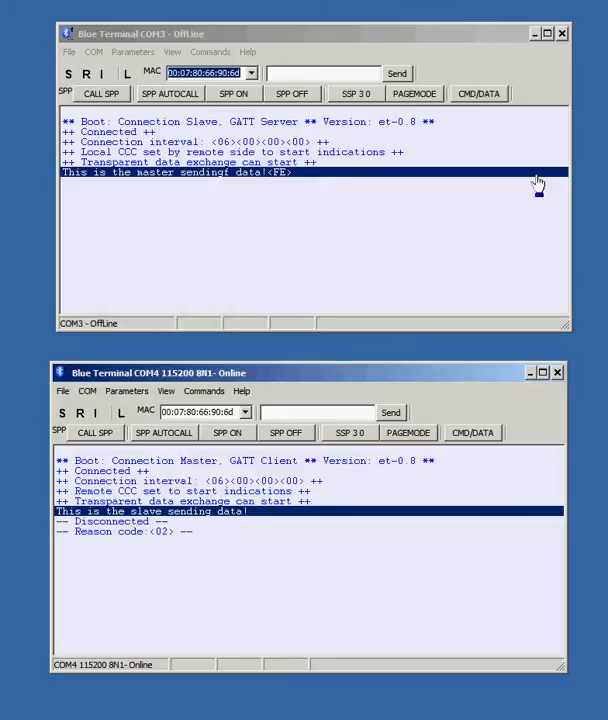
{"action": "mouse_move", "coordinate": [340, 114]}
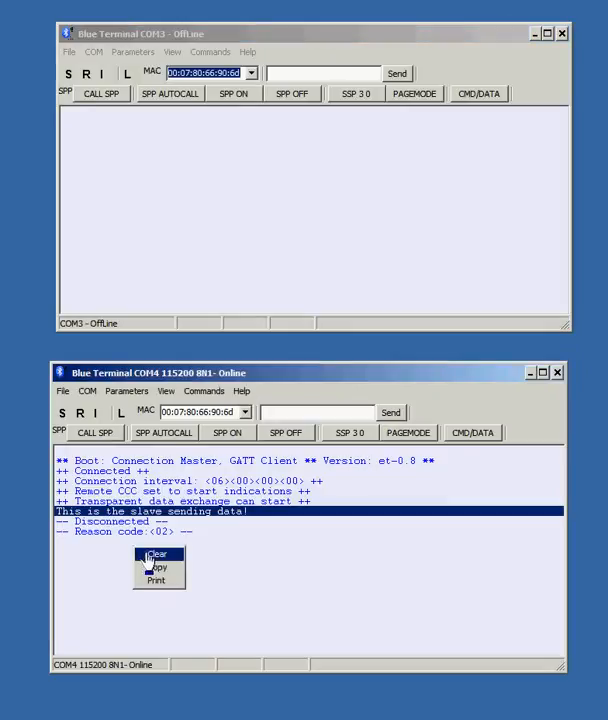
{"action": "left_click", "coordinate": [154, 554]}
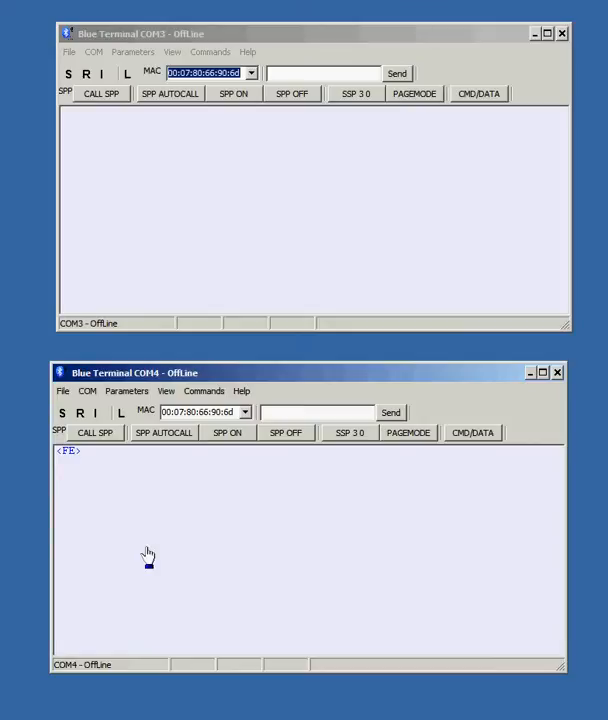
- Reconnect the terminal to its COM port to bring the WT12 module online
{"action": "left_click", "coordinate": [82, 72]}
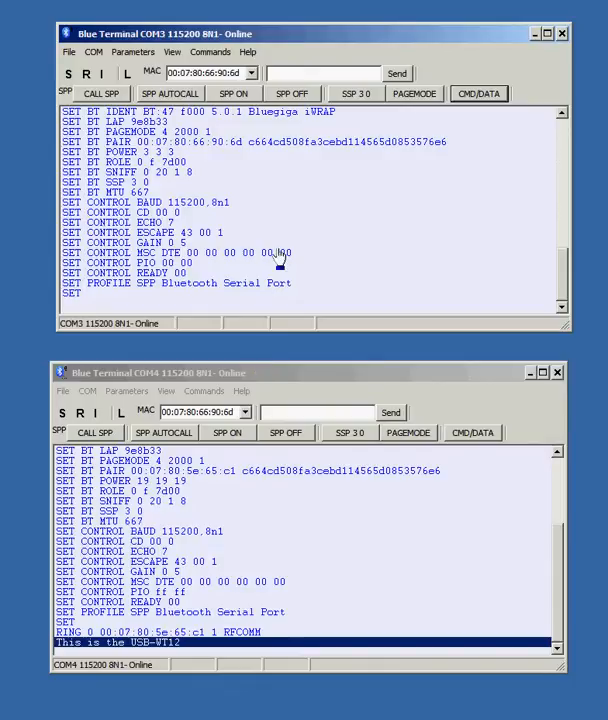
- Show the View menu's profile toolbar list in the COM3 window
{"action": "left_click", "coordinate": [172, 52]}
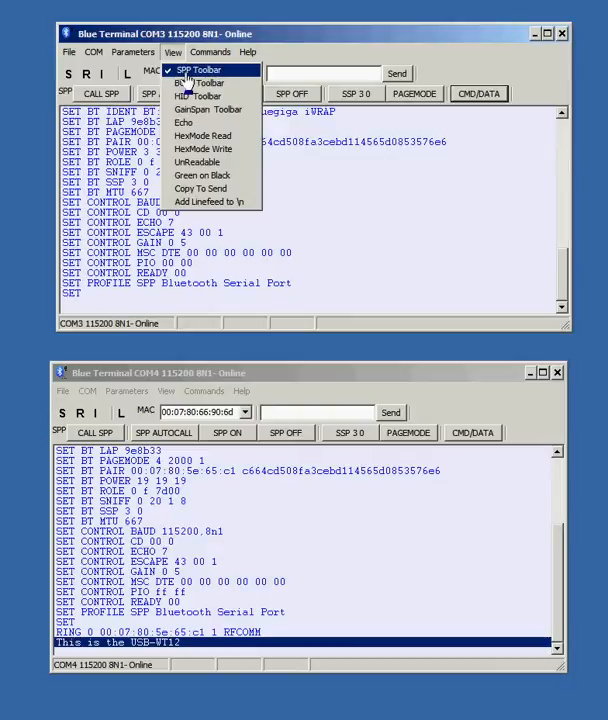
{"action": "mouse_move", "coordinate": [200, 96]}
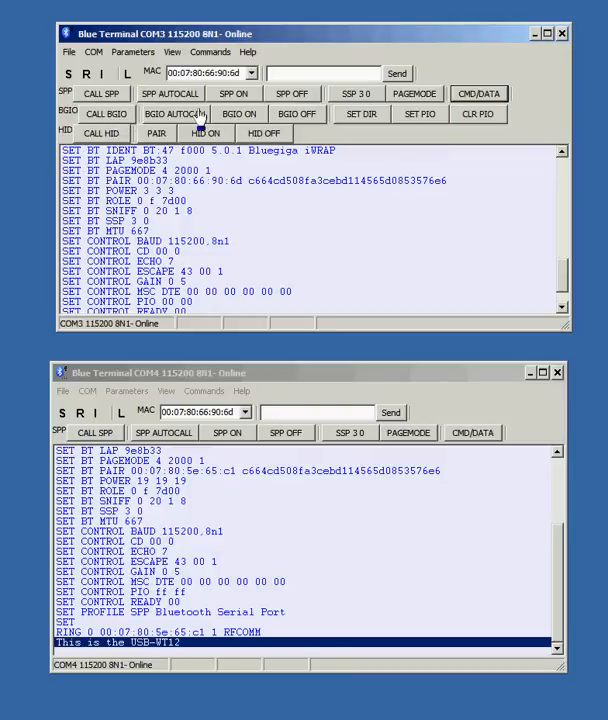
{"action": "mouse_move", "coordinate": [440, 132]}
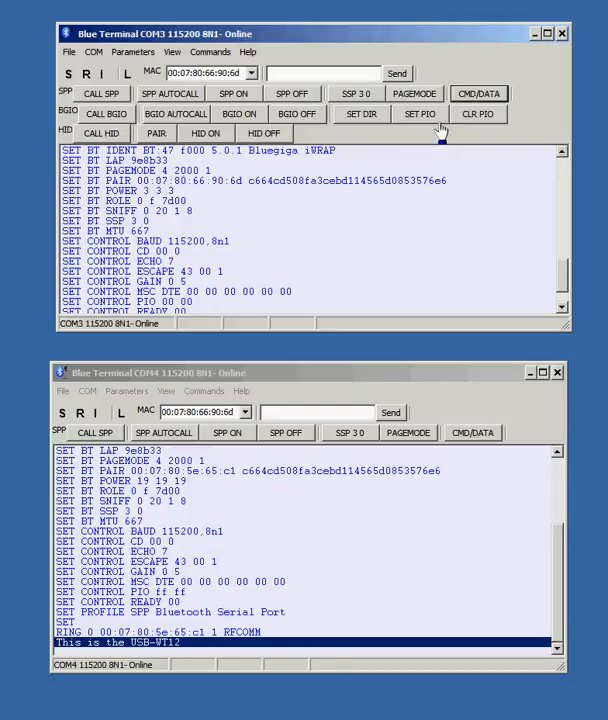